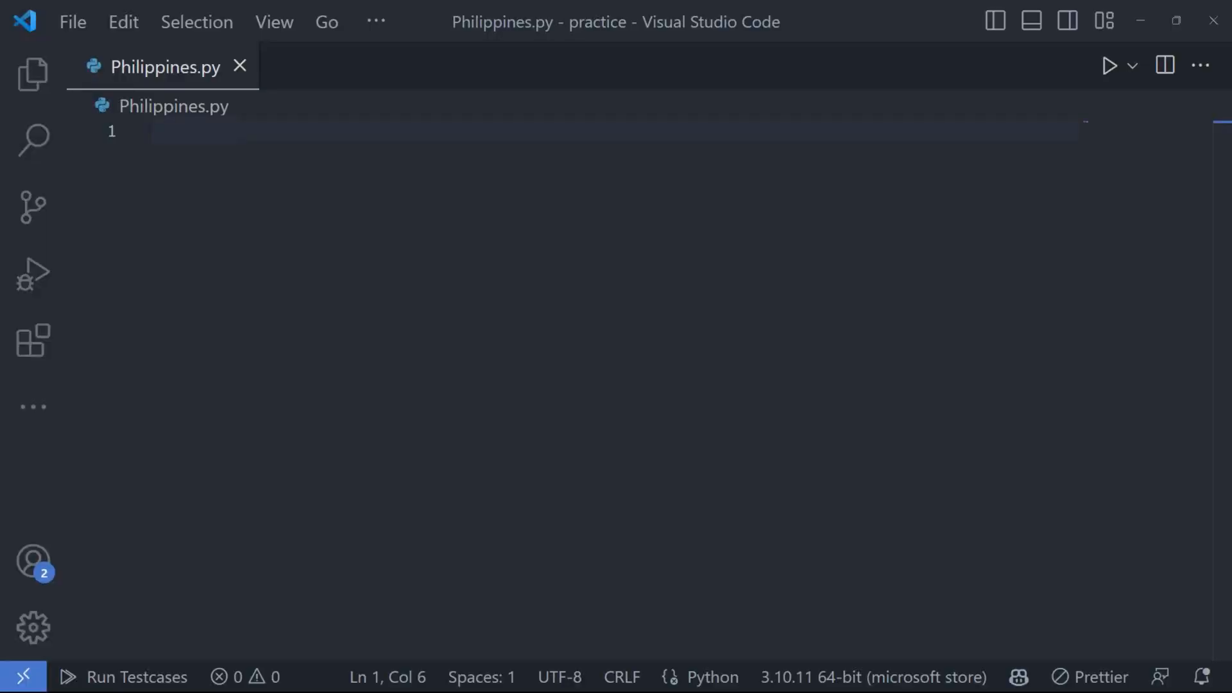
Step: Import turtle and start the red side with fillcolor('#CE1126') and begin_fill()
{"action": "type", "text": "from turtle import*"}
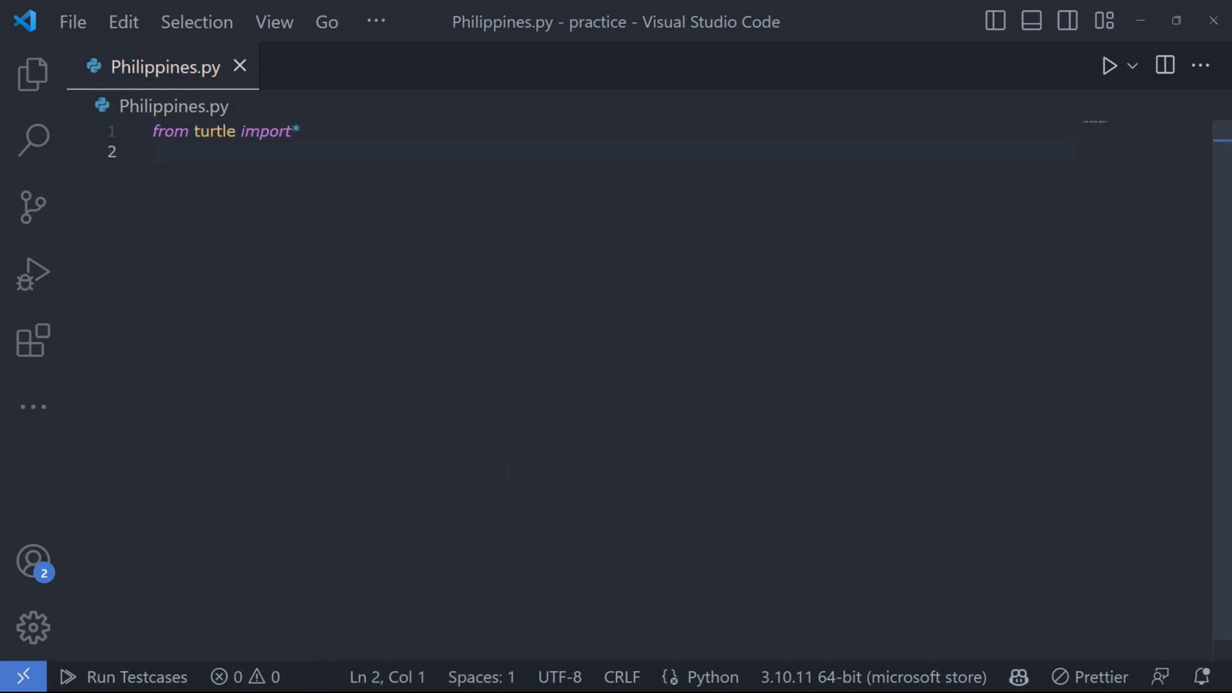
{"action": "type", "text": "#red side"}
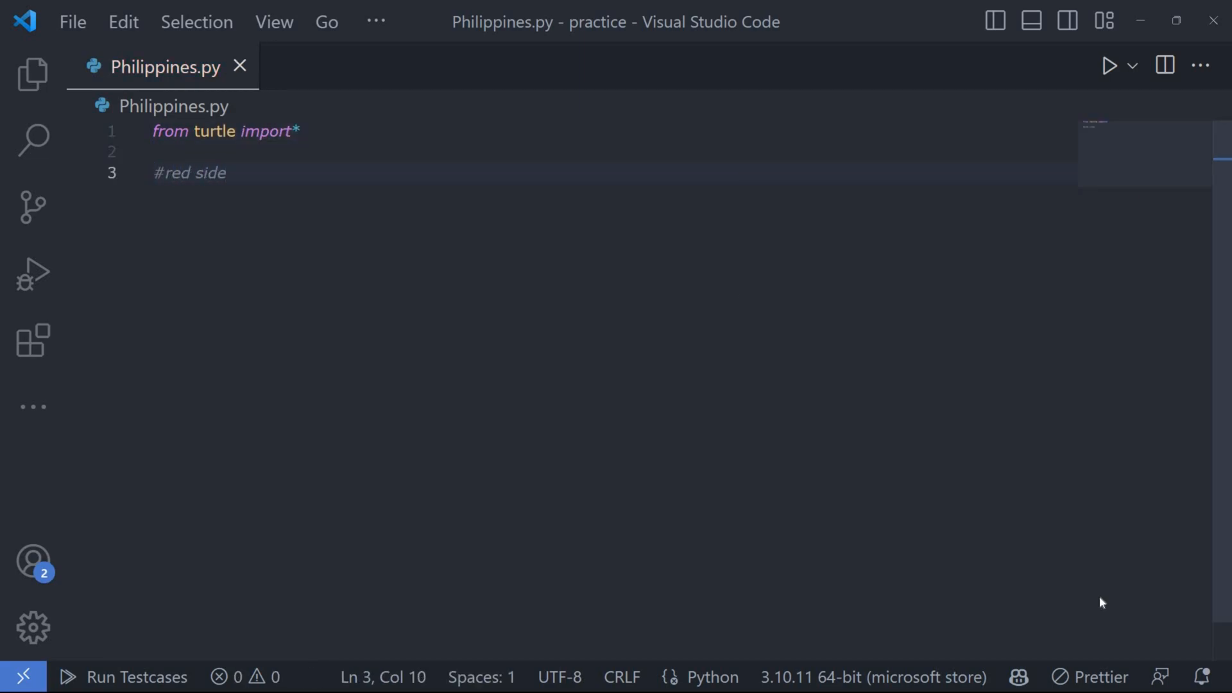
{"action": "type", "text": "fillcolor('#C"}
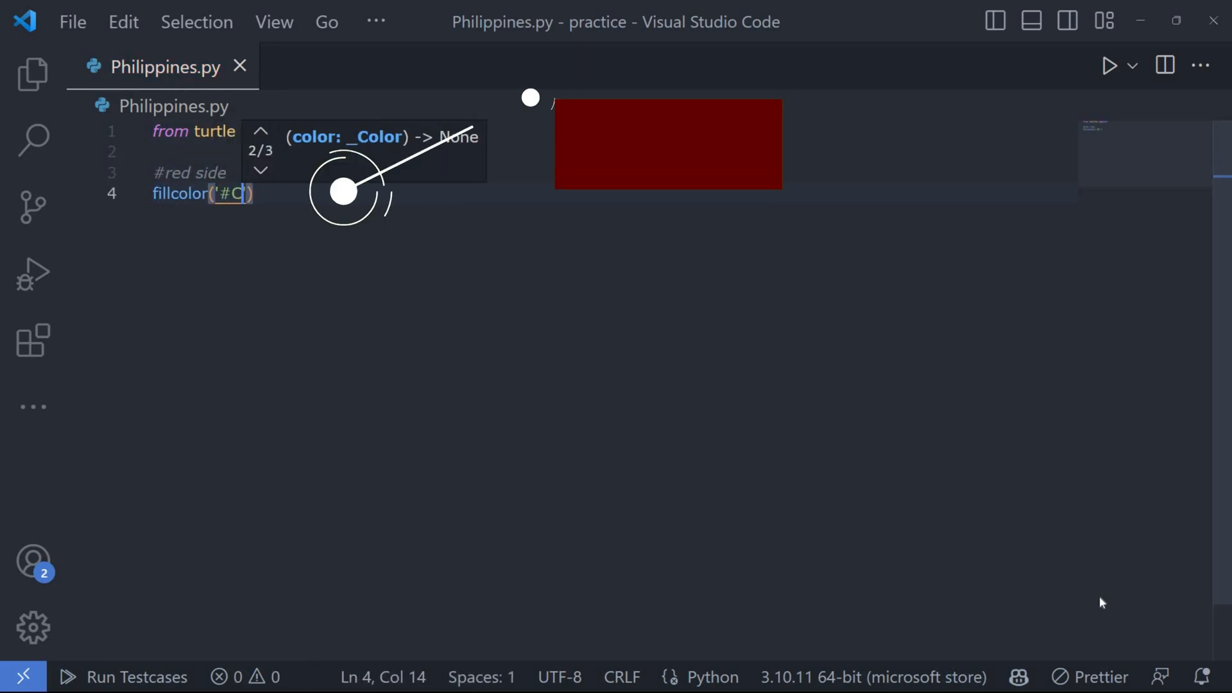
{"action": "type", "text": "E1126"}
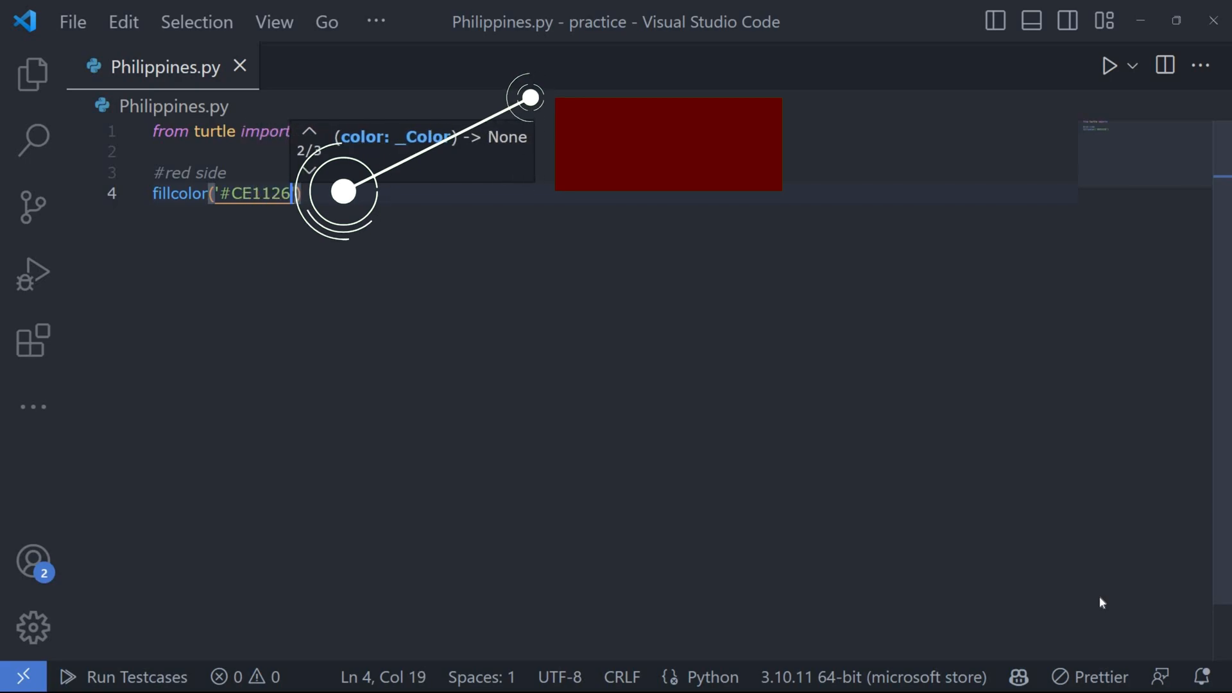
{"action": "type", "text": "begin_fill()"}
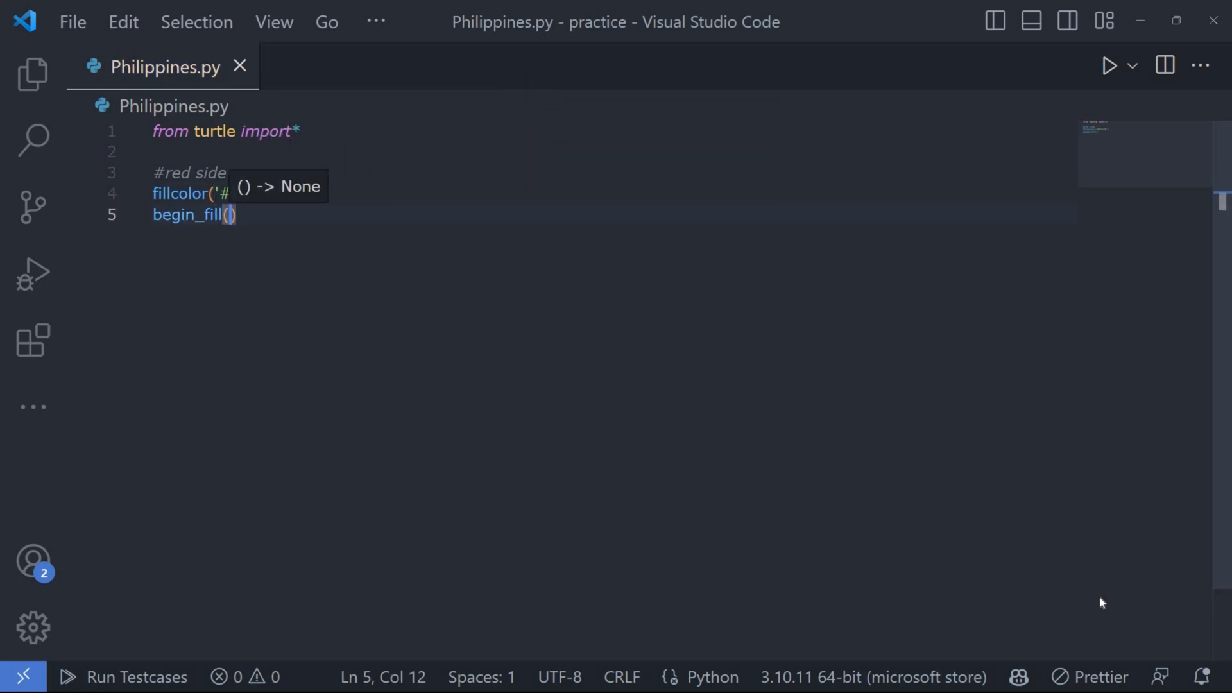
Step: Add the forward(400) and right(90) moves and close the red fill
{"action": "type", "text": "forward(400)"}
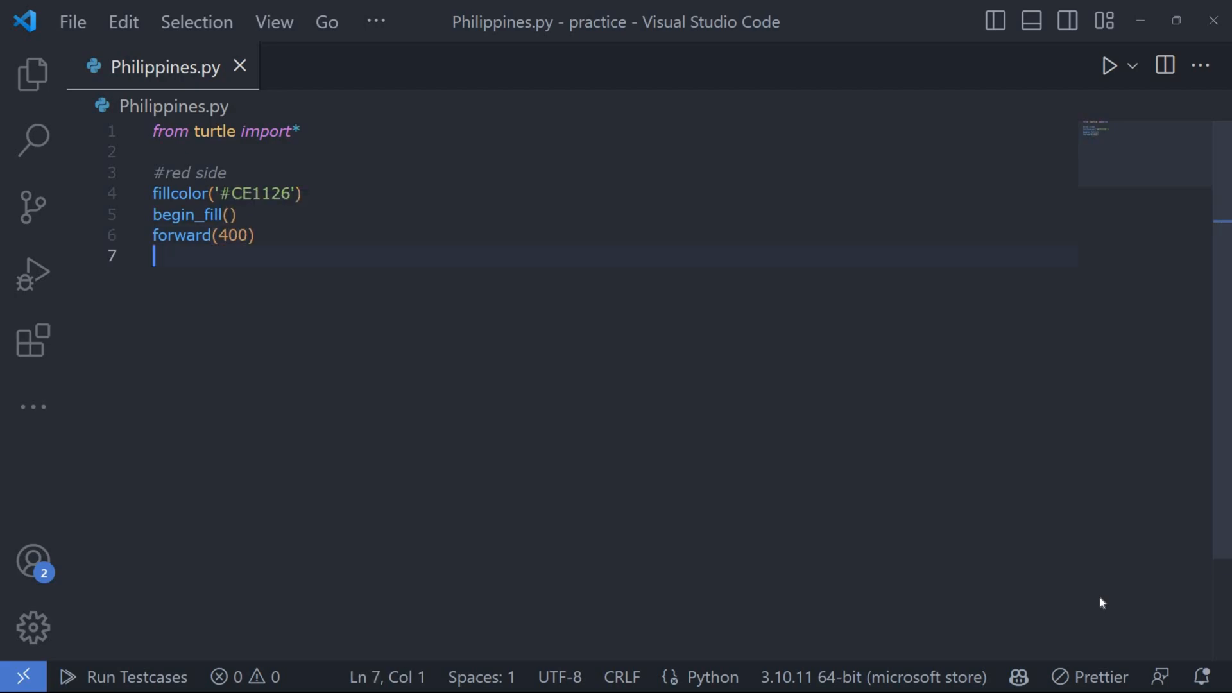
{"action": "type", "text": "right(90)"}
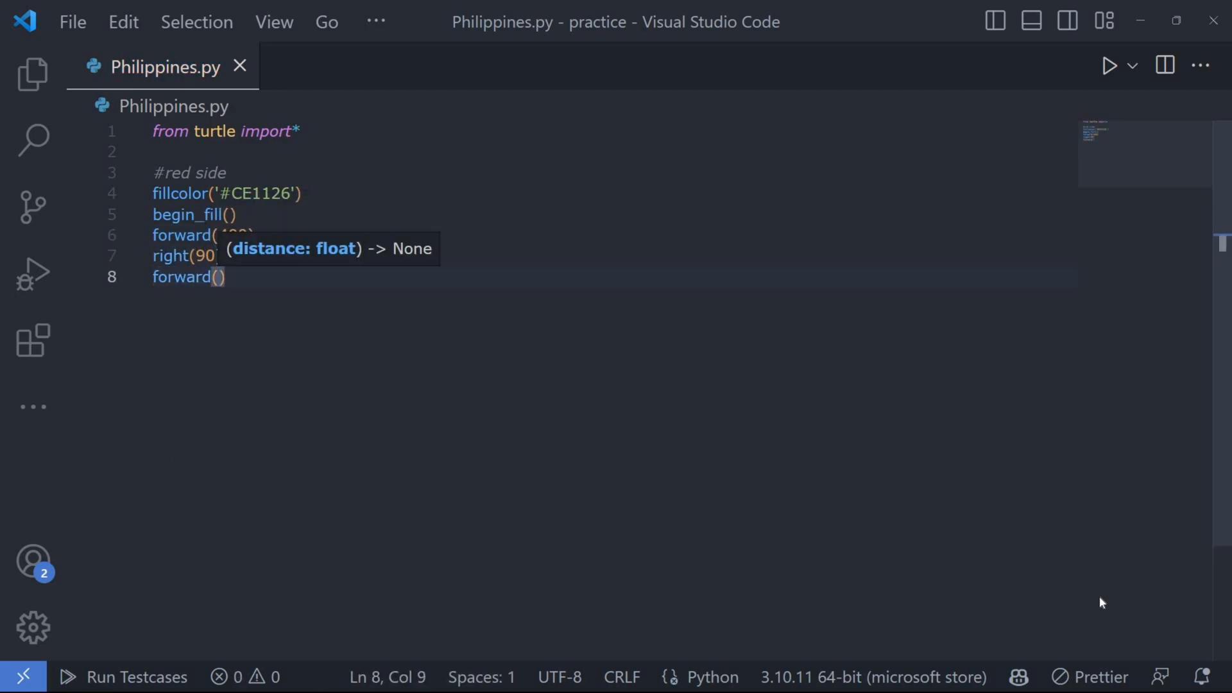
{"action": "type", "text": "end"}
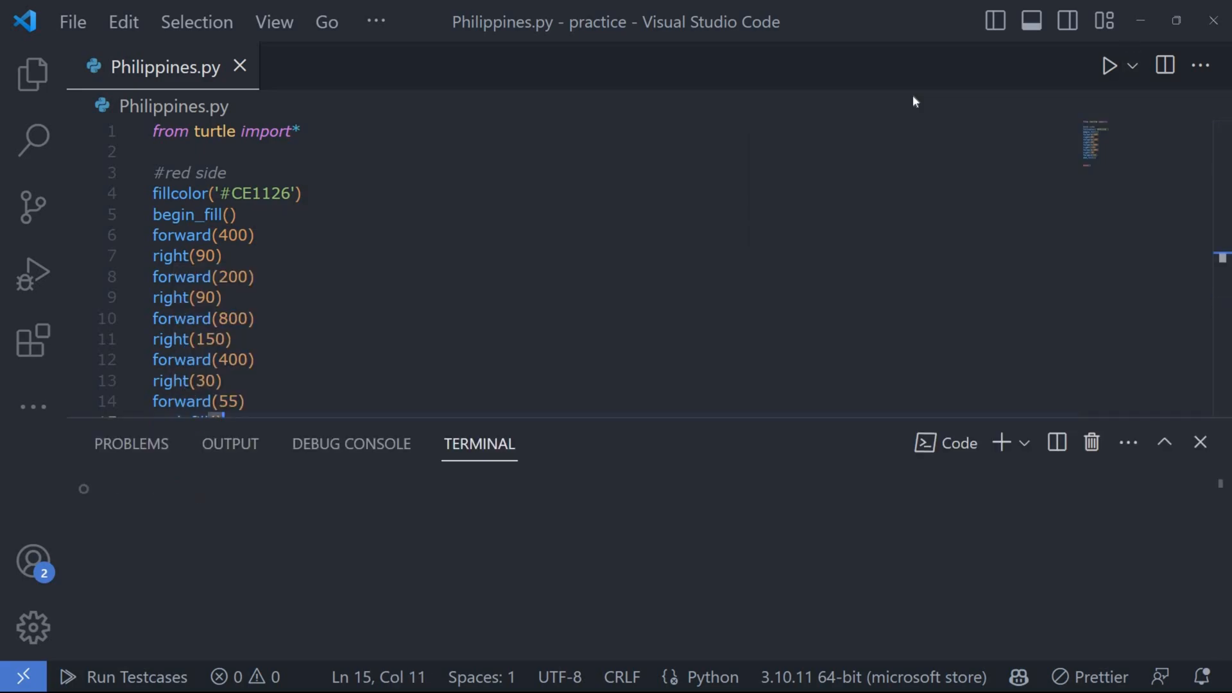
Step: Run the script to preview the filled red half in the Turtle window
{"action": "left_click", "coordinate": [1108, 66]}
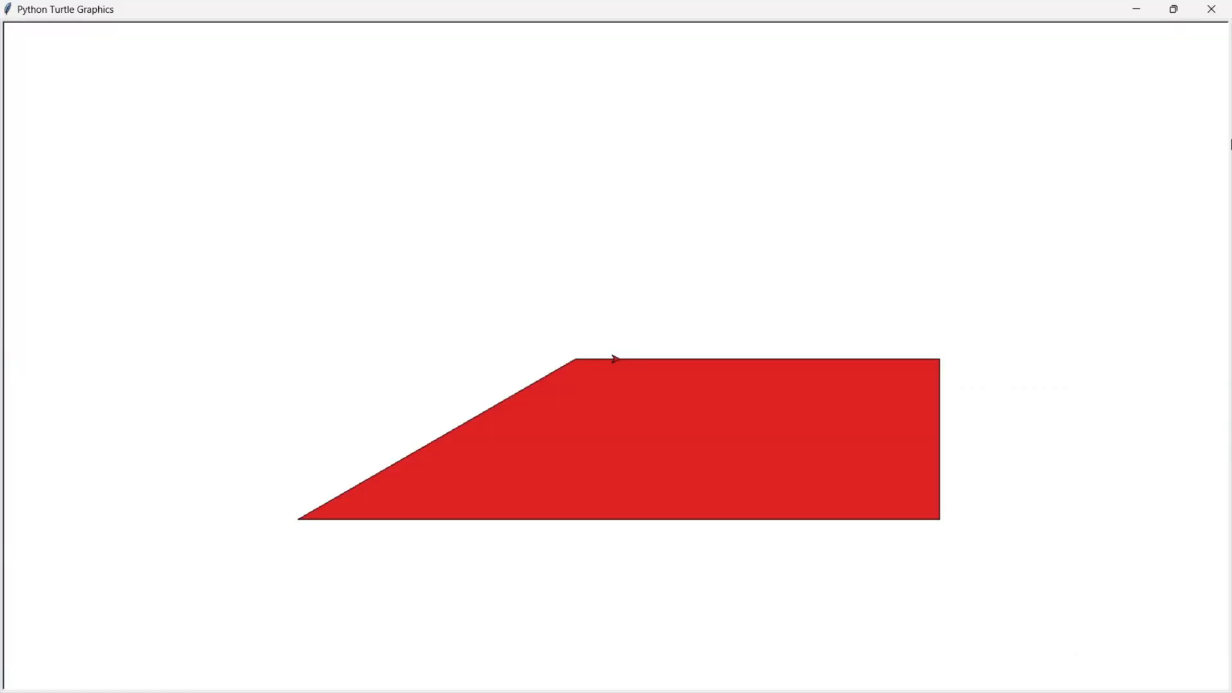
{"action": "mouse_move", "coordinate": [1065, 244]}
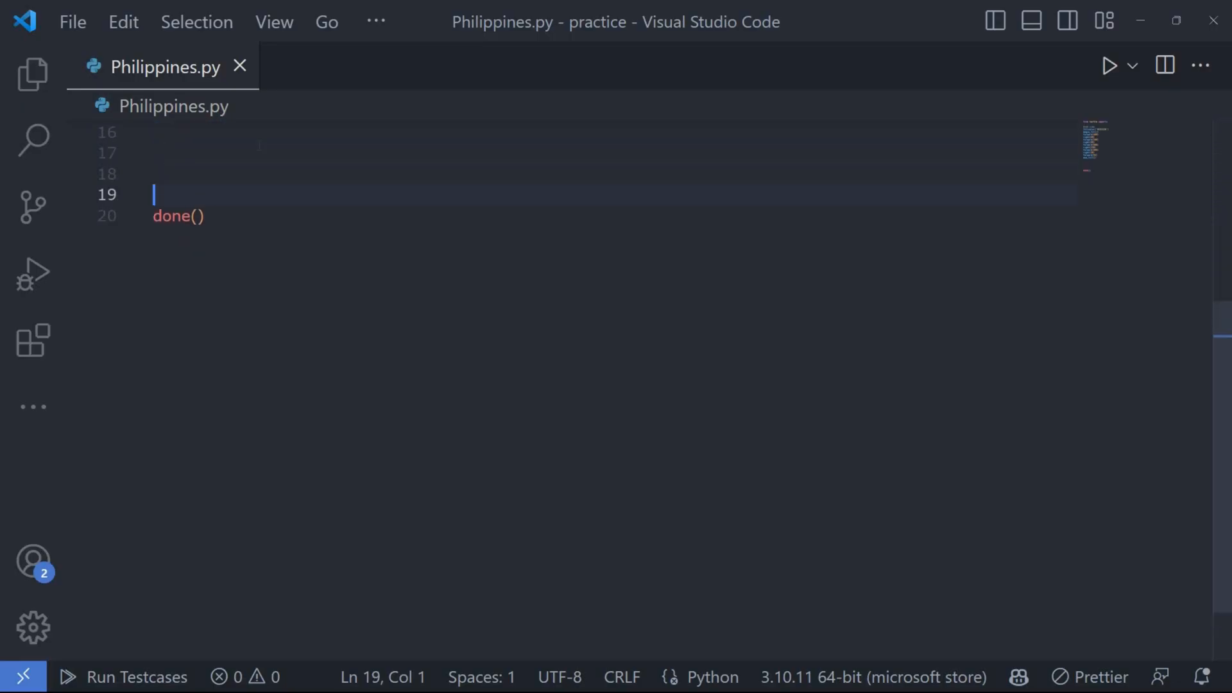
Step: Write the blue side with fillcolor('#0038A8') and begin_fill, then run the script
{"action": "type", "text": "fillcolor('#0038A8"}
{"action": "type", "text": "be"}
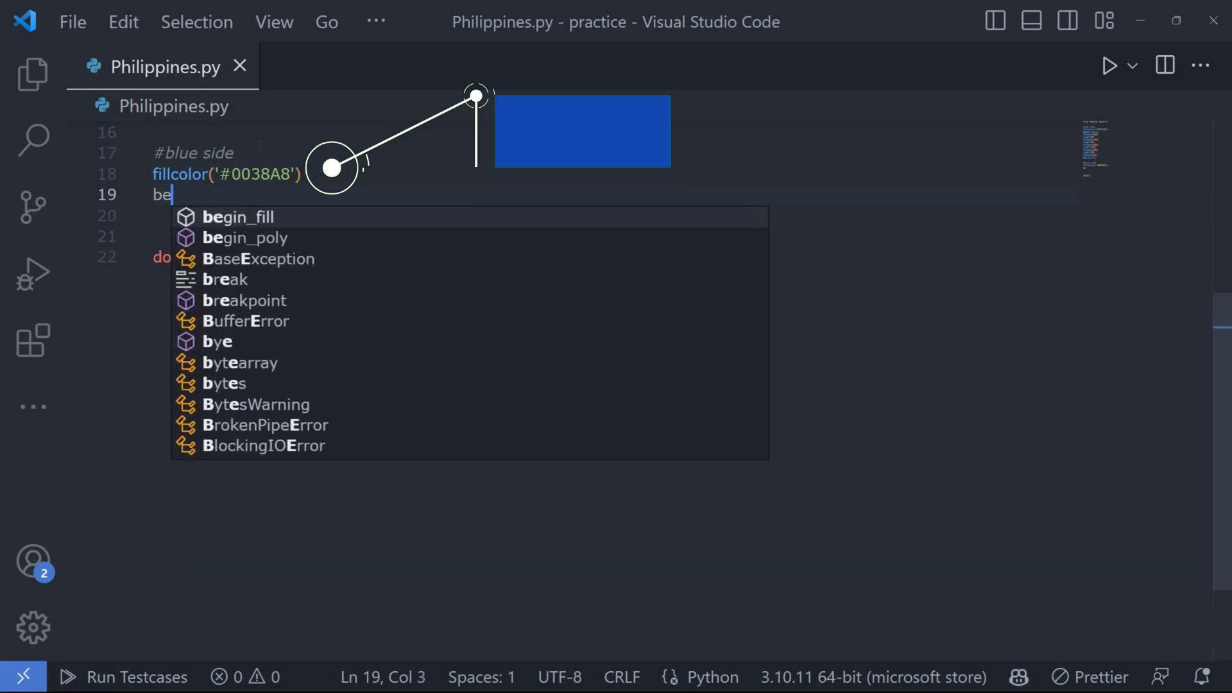
{"action": "key", "text": "Tab"}
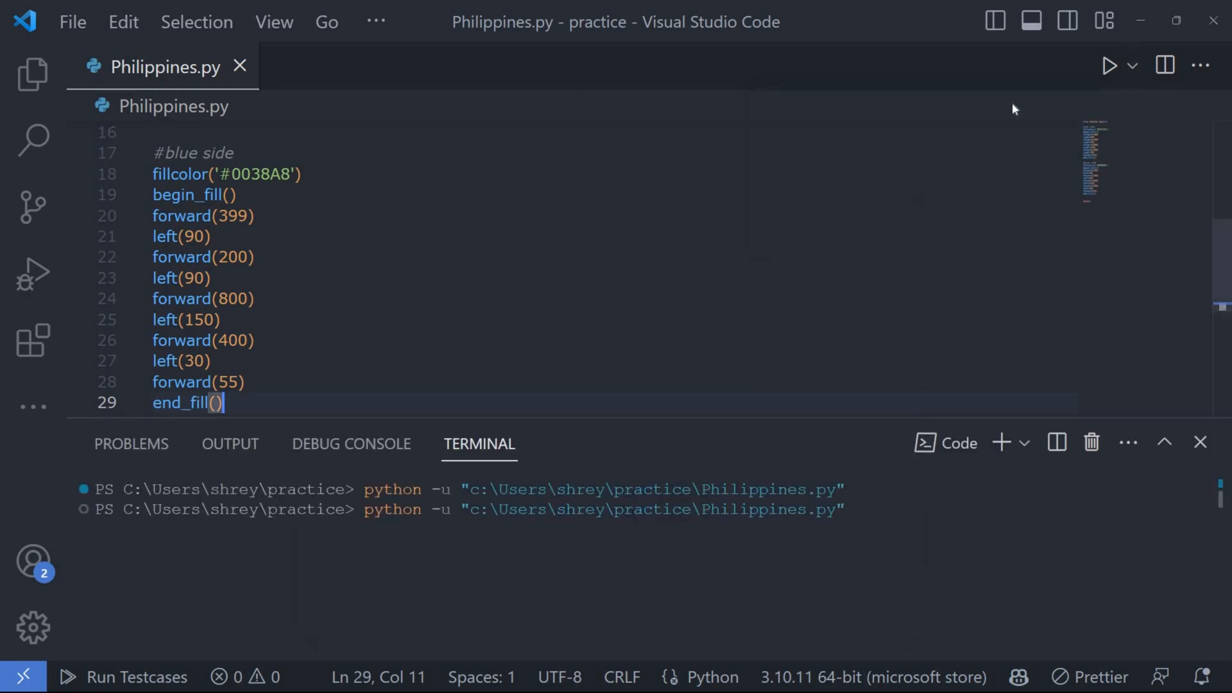
{"action": "left_click", "coordinate": [1108, 65]}
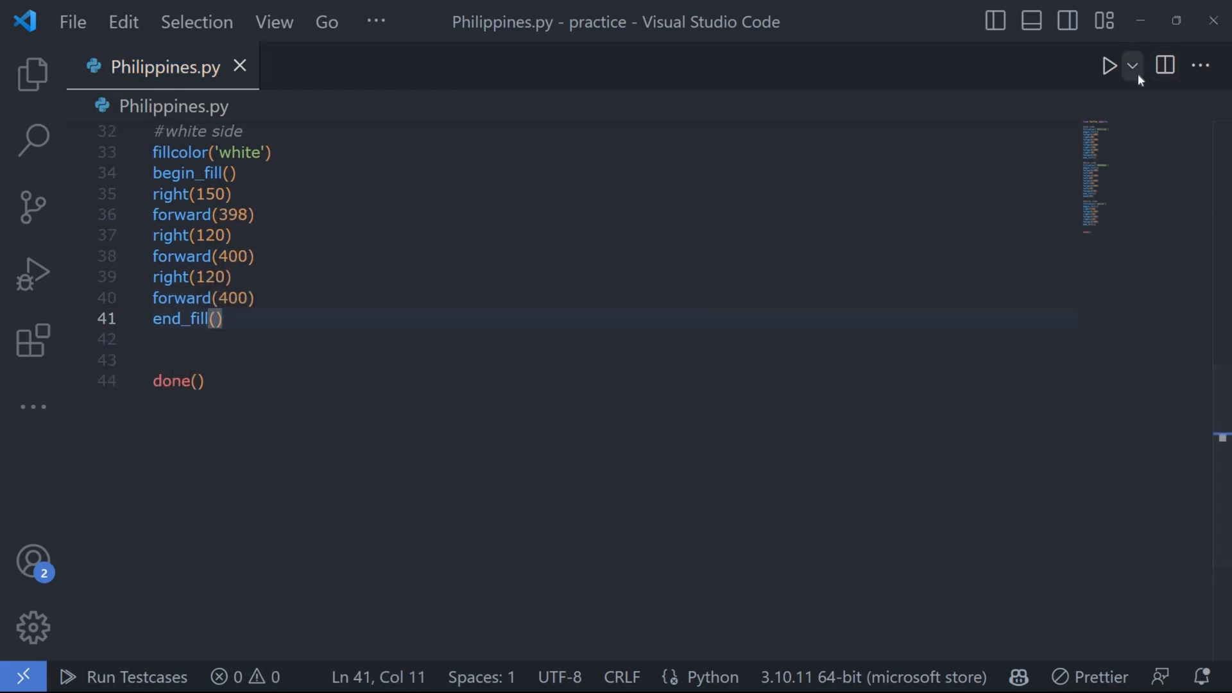
Step: Run the script to preview the white triangle at the hoist
{"action": "left_click", "coordinate": [1108, 66]}
{"action": "type", "text": "#star function"}
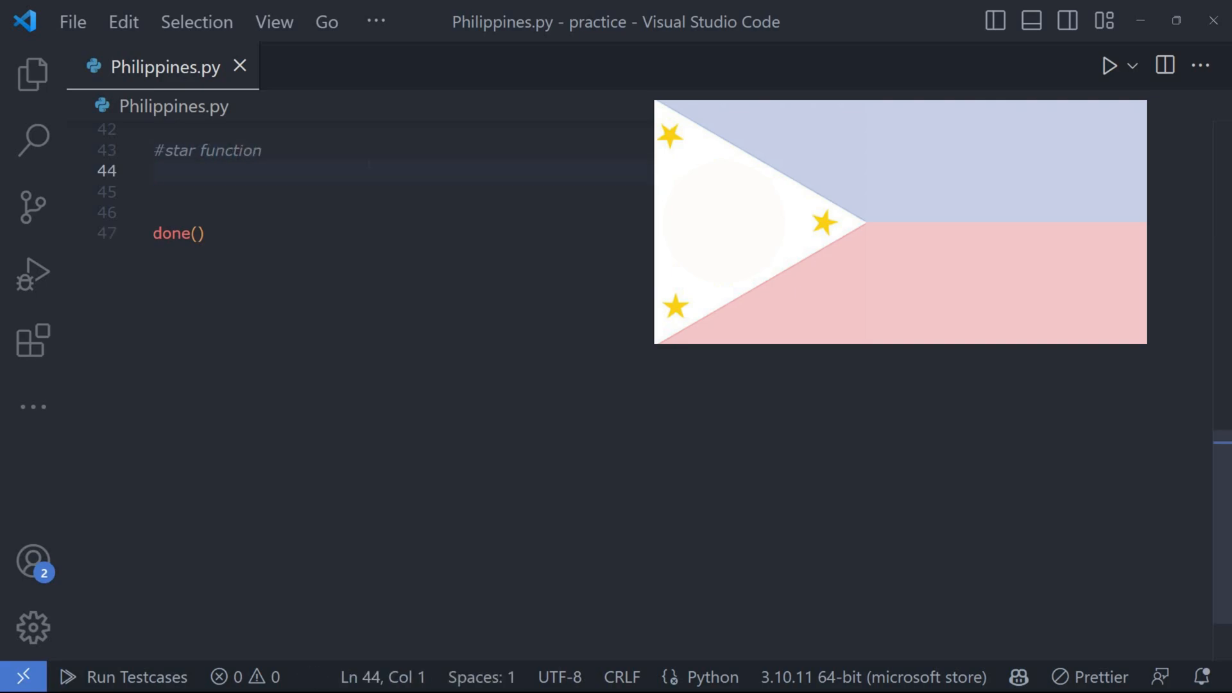
Step: Define stars(a) with fillcolor('#FCD116') for the yellow stars
{"action": "type", "text": "def s"}
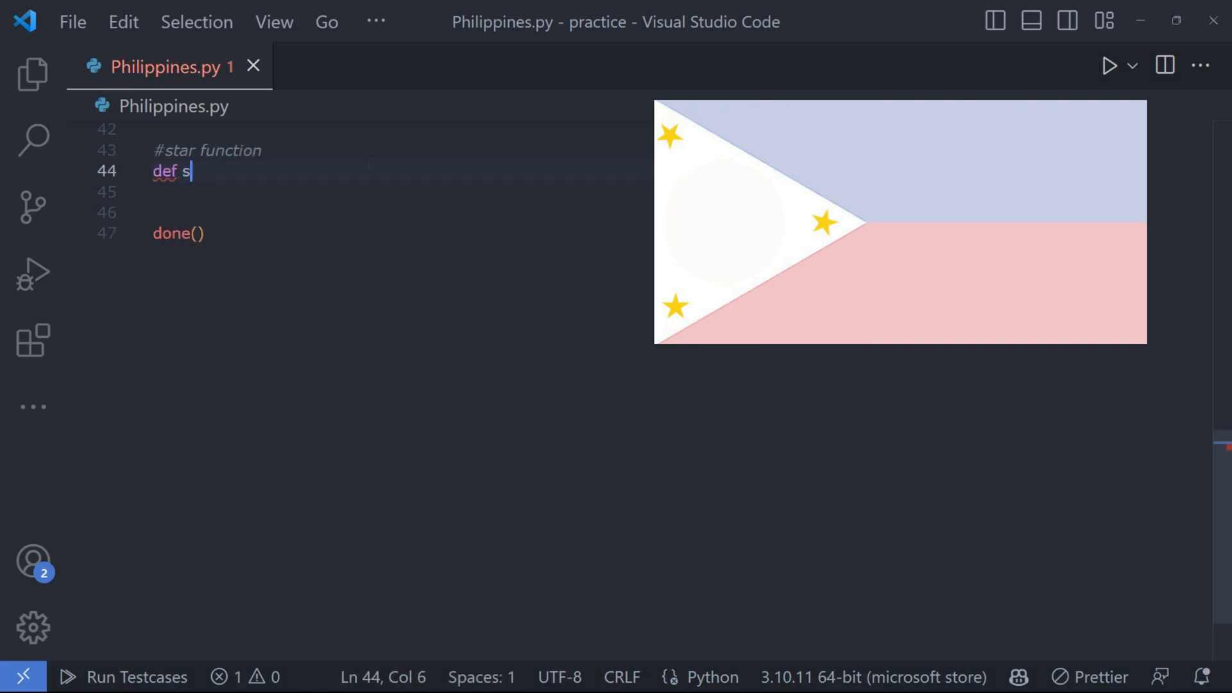
{"action": "type", "text": "tars(a):"}
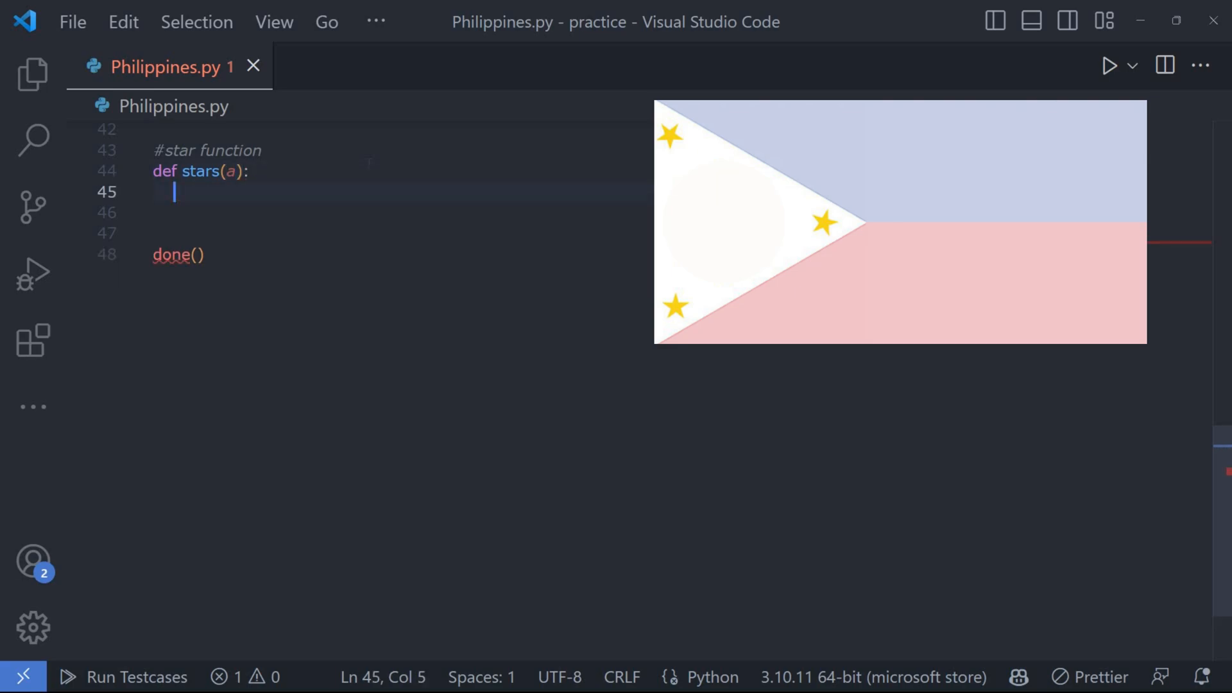
{"action": "type", "text": "fillcolor("}
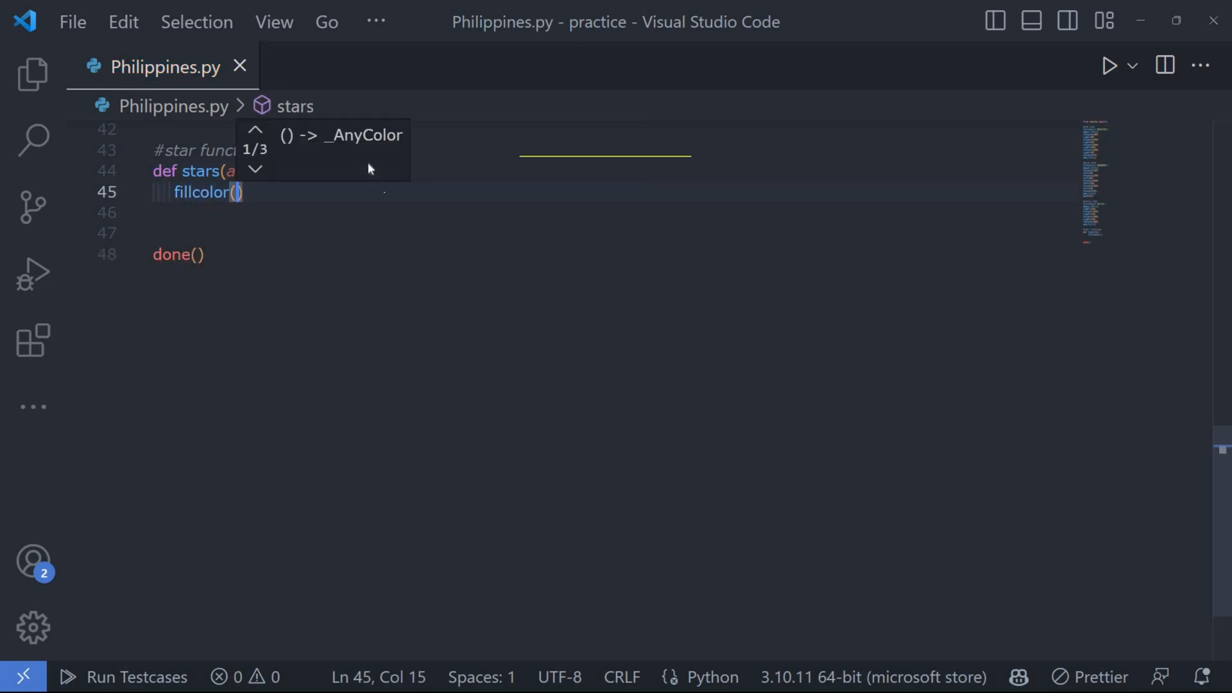
{"action": "type", "text": "'#FCD116'"}
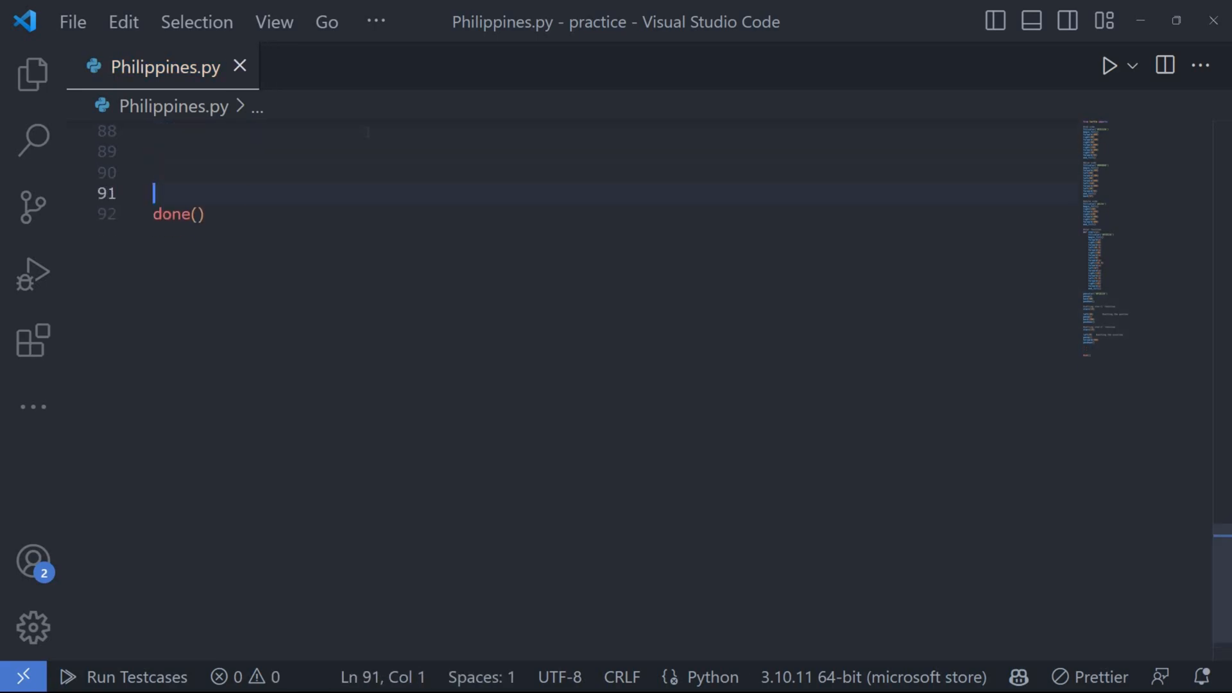
Step: Call stars(15) and run the code via Run Code to draw the stars
{"action": "type", "text": "stars"}
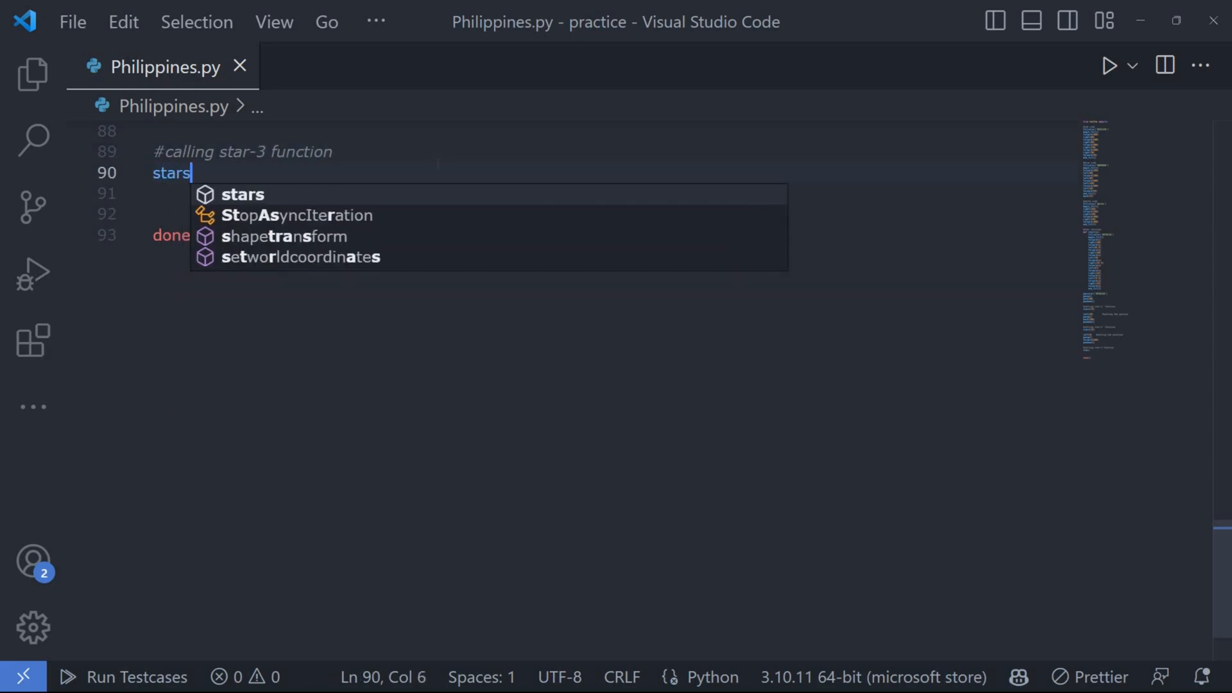
{"action": "left_click", "coordinate": [1131, 66]}
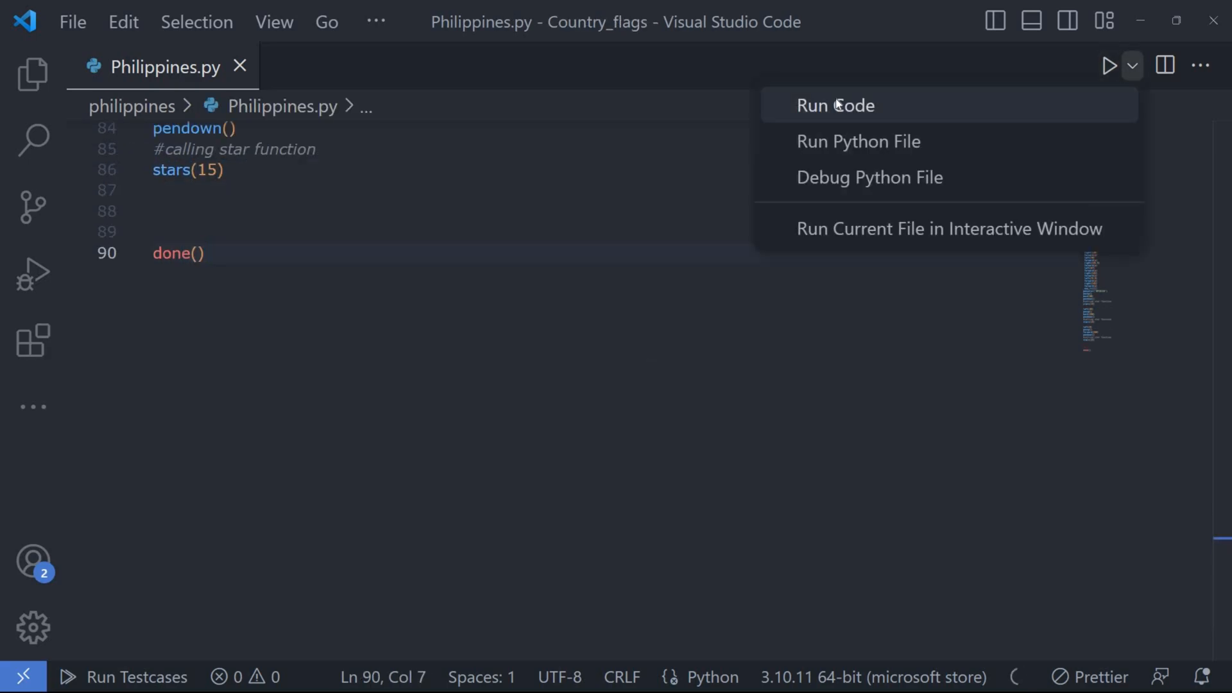
{"action": "left_click", "coordinate": [834, 105]}
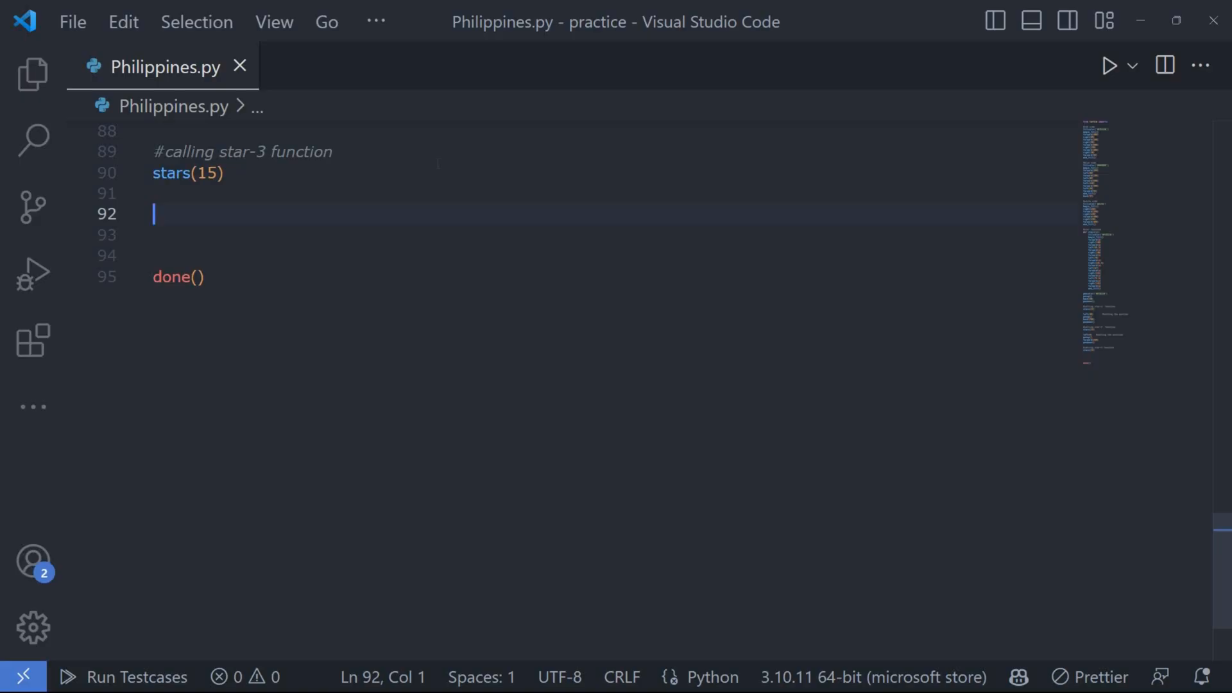
Step: Add the '#Adding Philippines sun' comment and screen=Screen(), then return to Philippines.py
{"action": "type", "text": "#Adding Philippines sun"}
{"action": "left_click", "coordinate": [615, 234]}
{"action": "type", "text": "screen="}
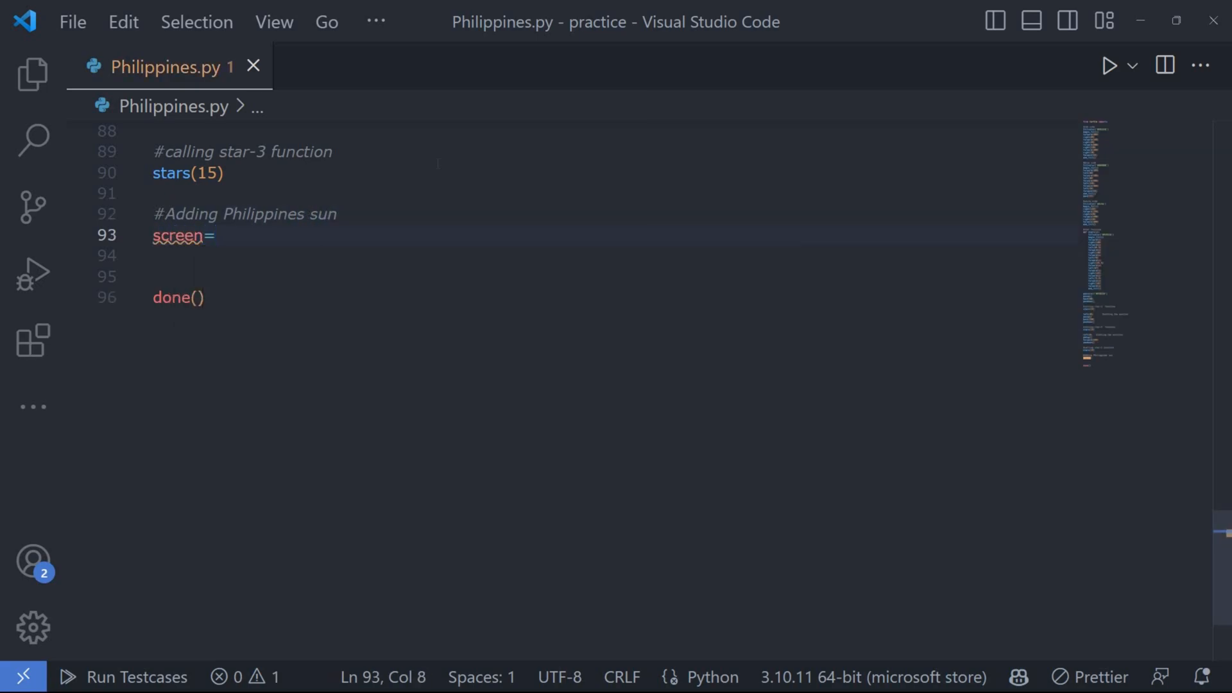
{"action": "type", "text": "Screen()"}
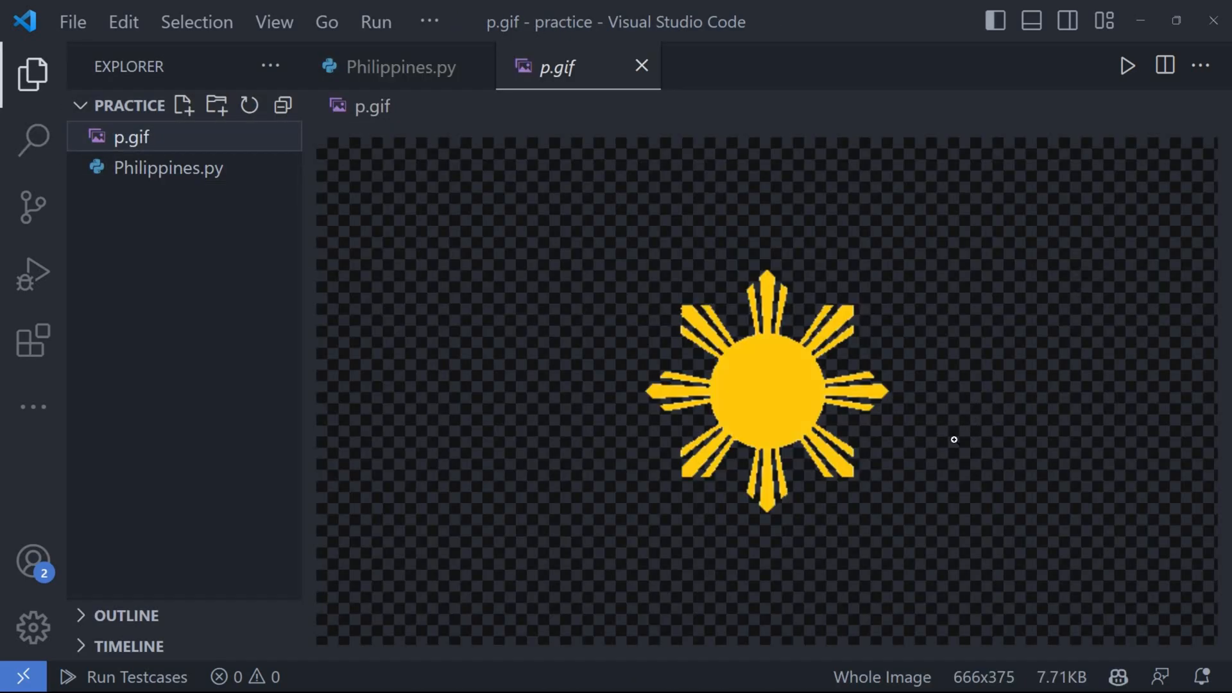
{"action": "left_click", "coordinate": [398, 66]}
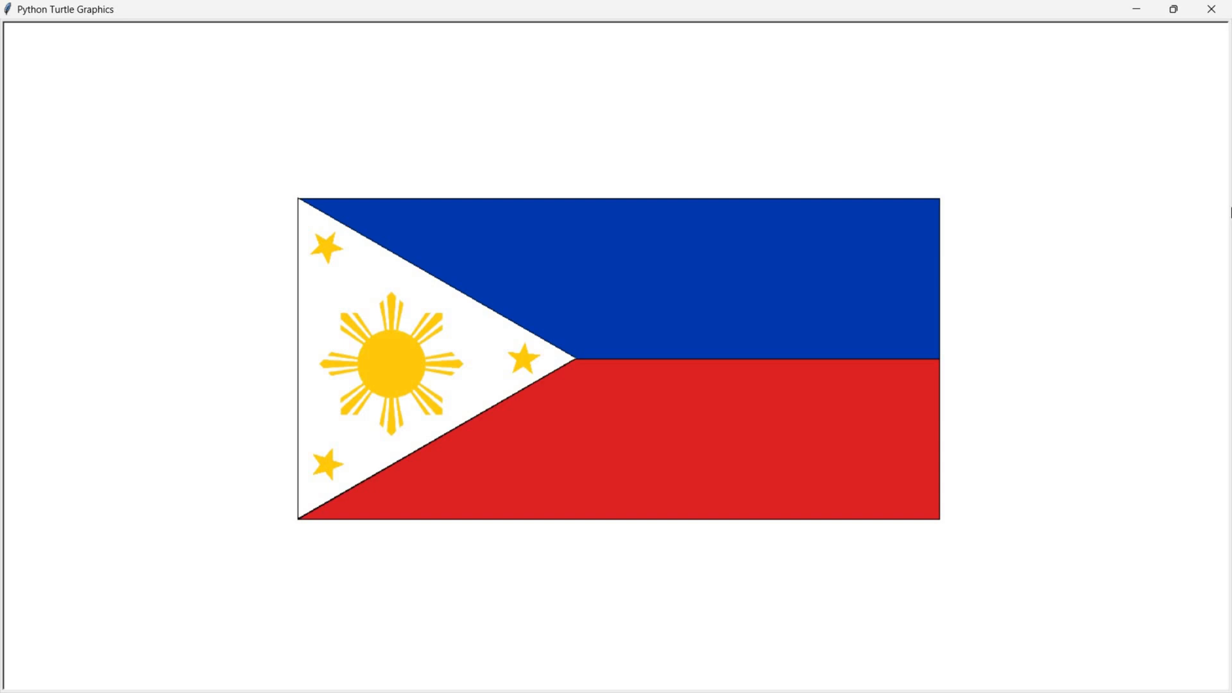
{"action": "mouse_move", "coordinate": [1163, 216]}
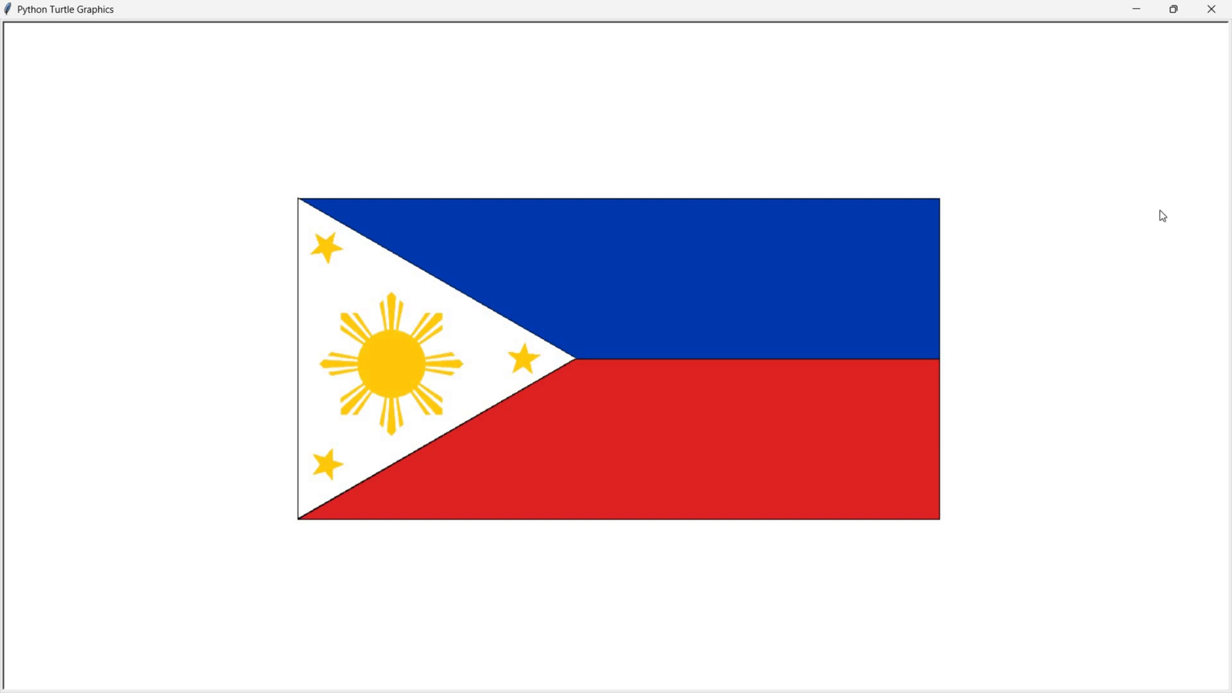